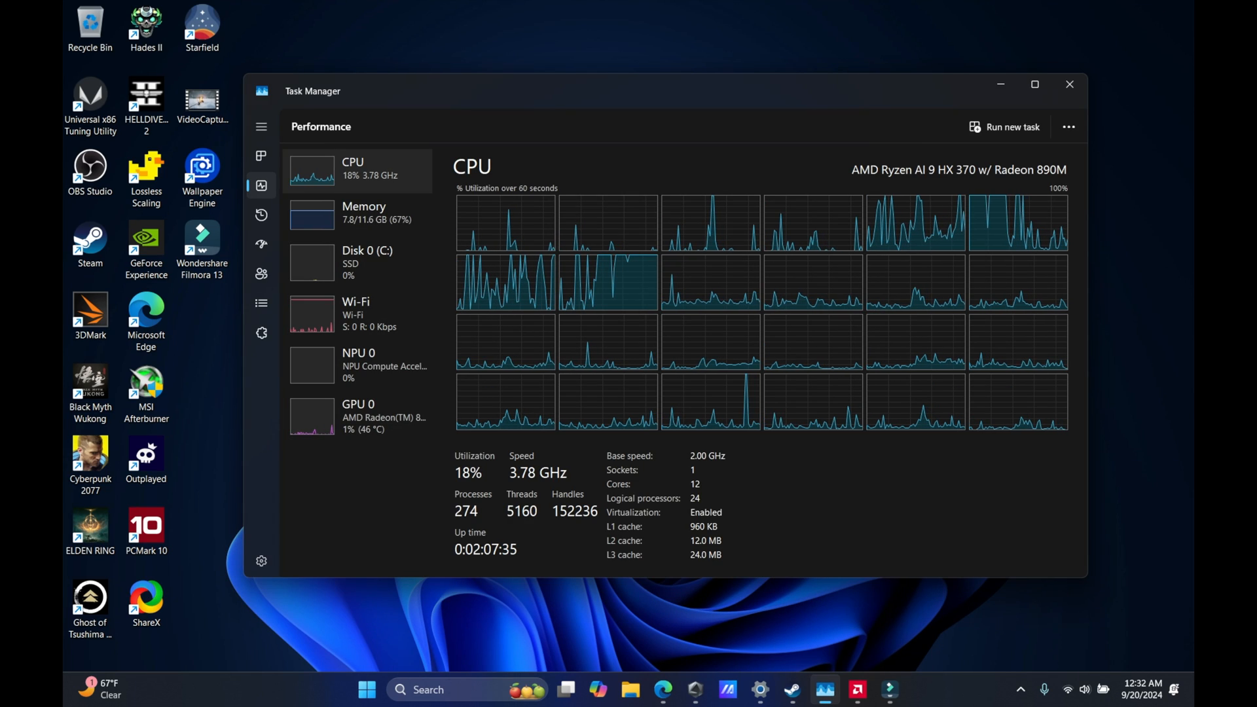
Show the integrated Radeon 890M GPU 0 utilisation and memory details in the Performance view
{"action": "left_click", "coordinate": [358, 417]}
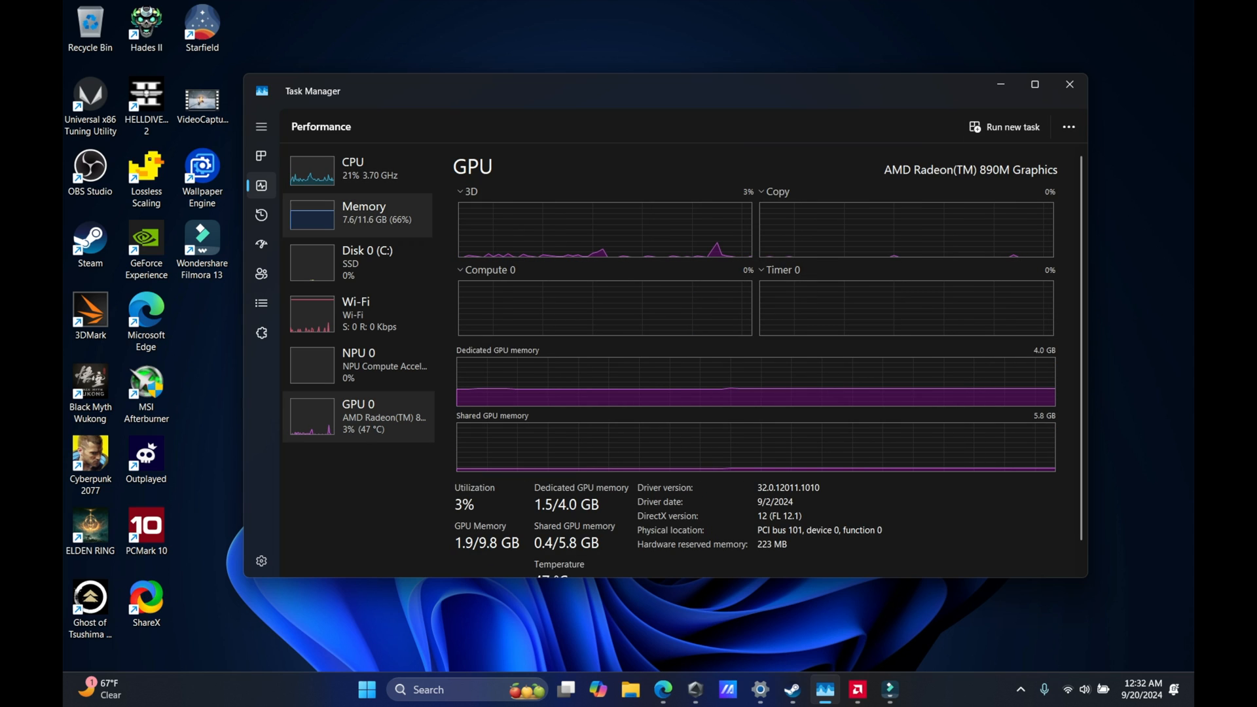
{"action": "left_click", "coordinate": [352, 169]}
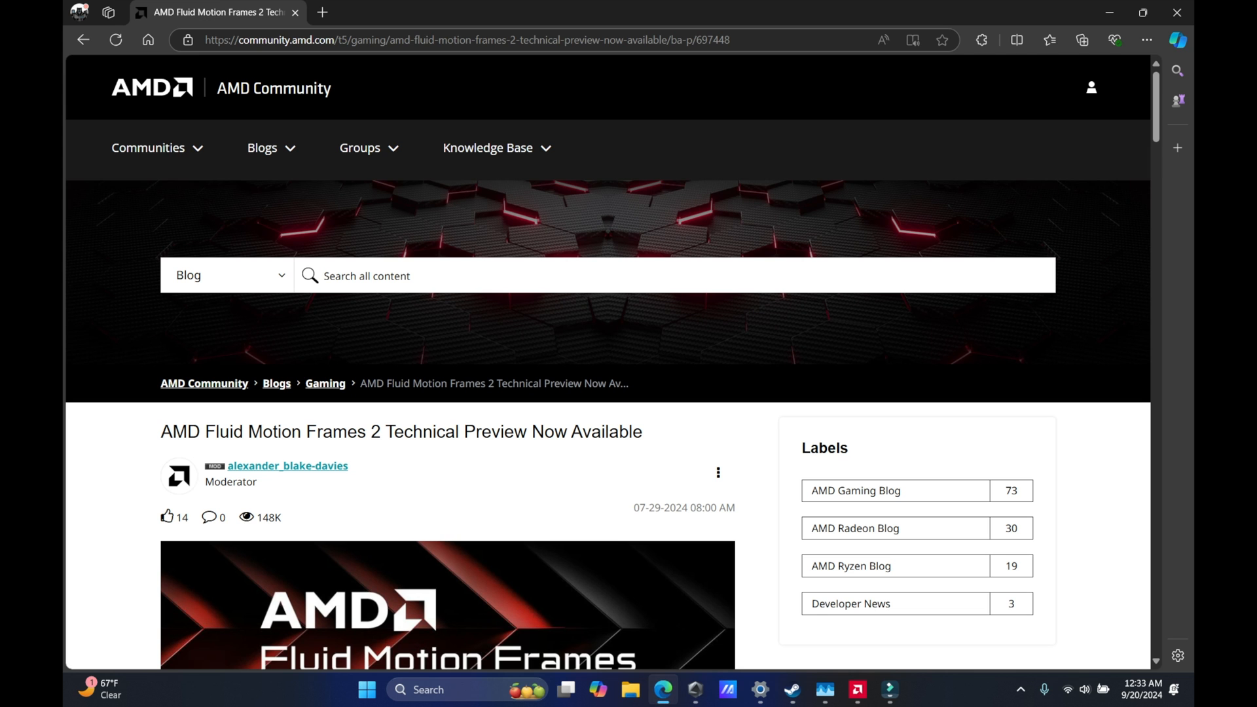
{"action": "scroll", "scroll_direction": "down", "scroll_amount": 3}
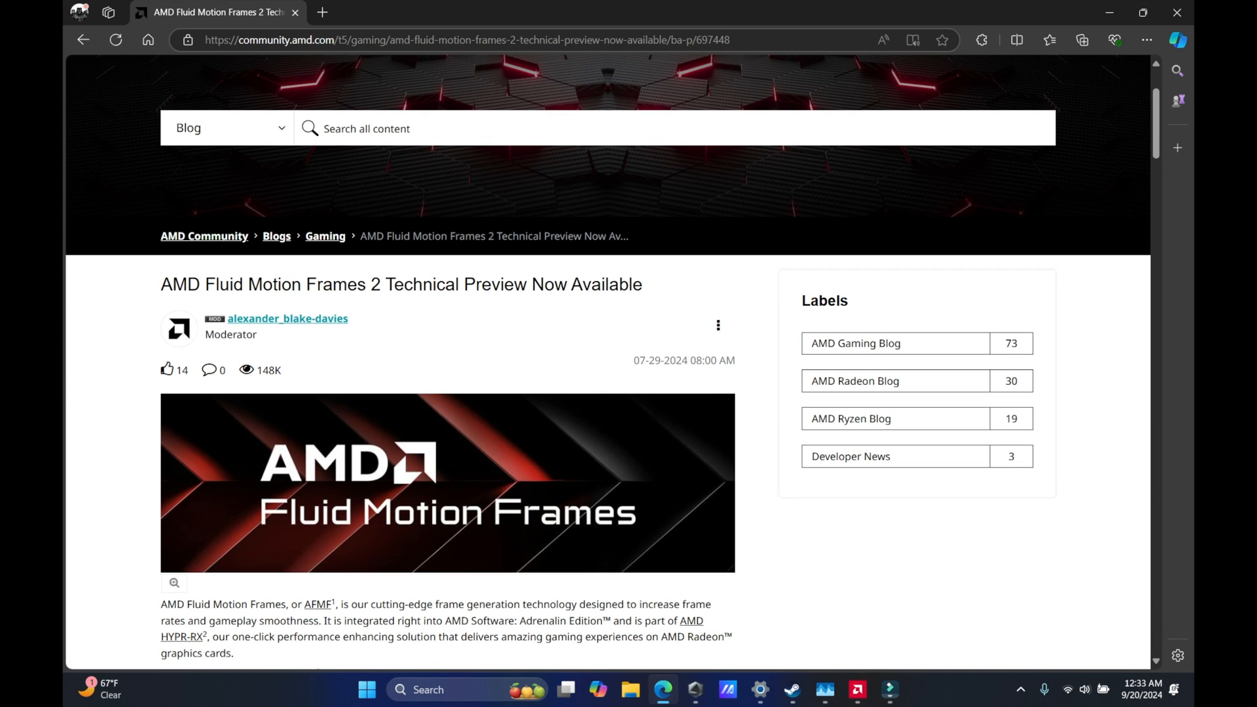
{"action": "scroll", "scroll_direction": "down", "scroll_amount": 3}
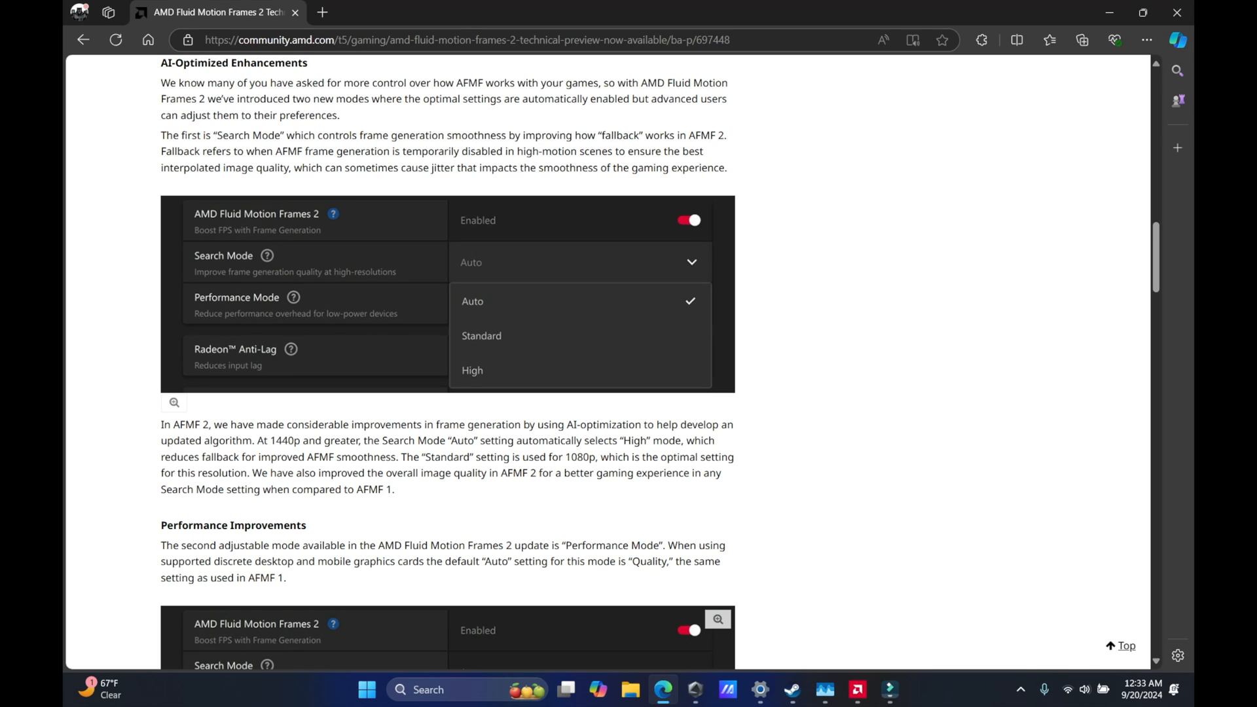
{"action": "mouse_move", "coordinate": [719, 211]}
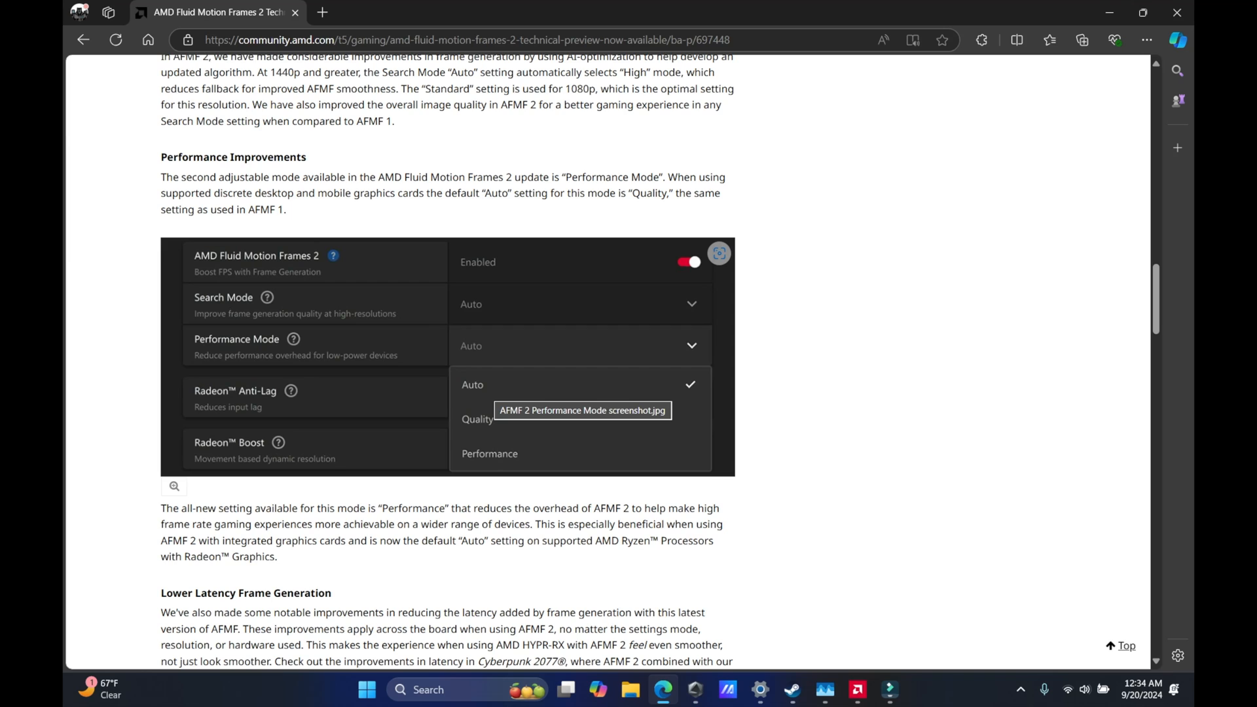
{"action": "scroll", "scroll_direction": "down", "scroll_amount": 3}
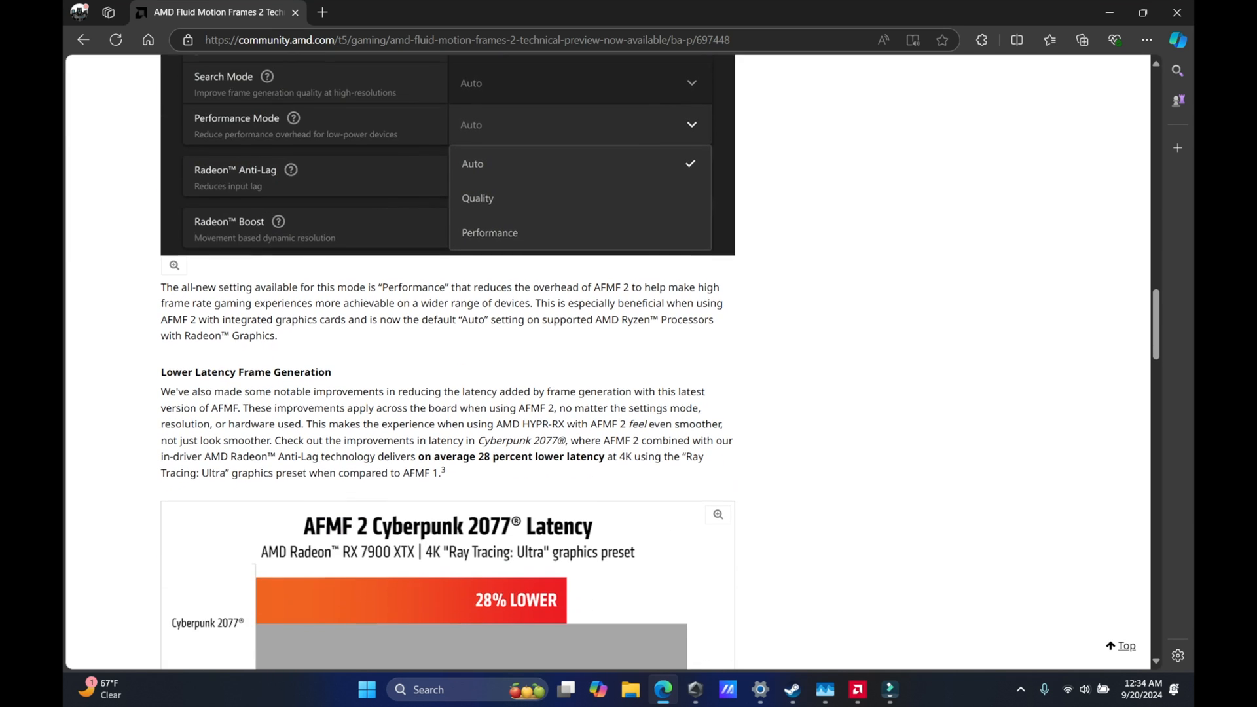
{"action": "scroll", "scroll_direction": "down", "scroll_amount": 3}
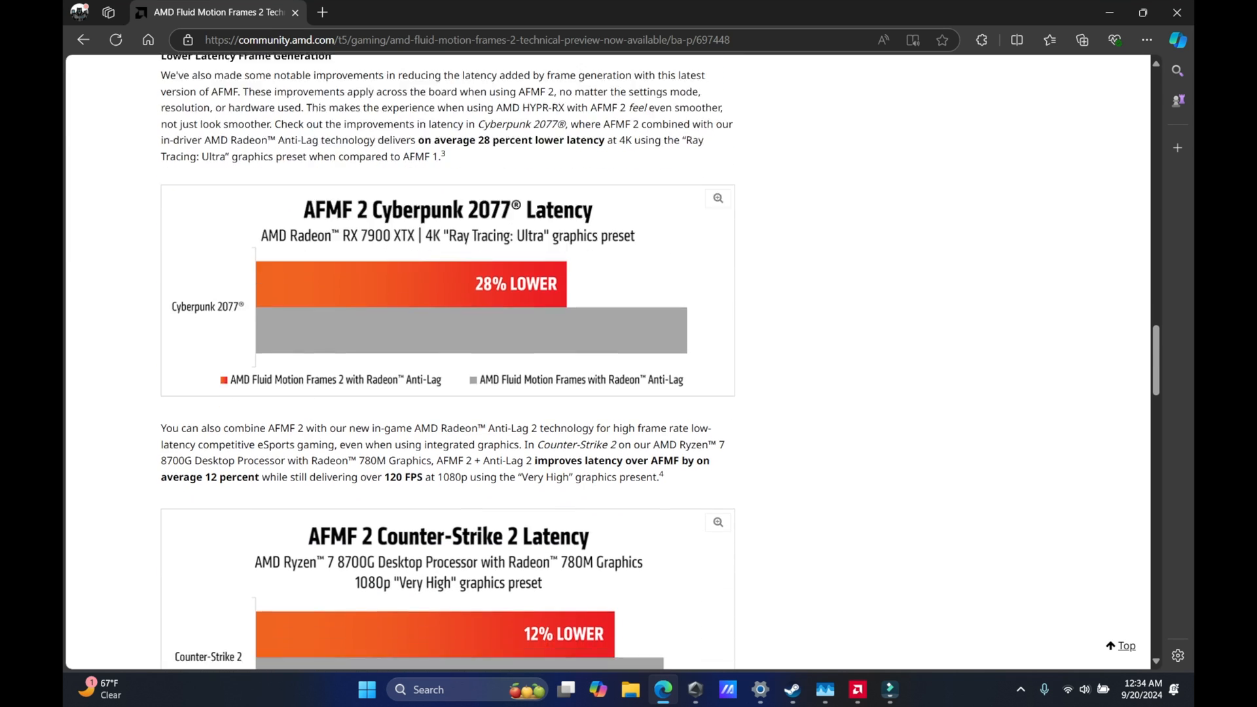
{"action": "scroll", "scroll_direction": "down", "scroll_amount": 3}
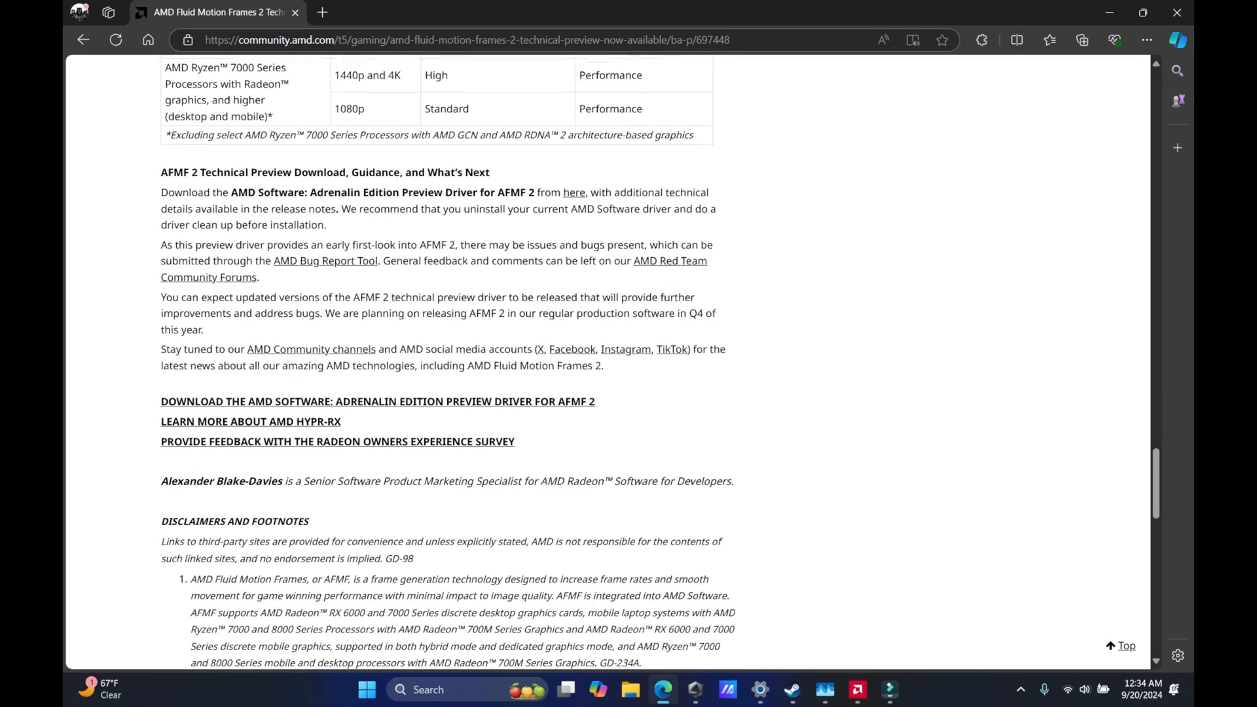
{"action": "scroll", "scroll_direction": "down", "scroll_amount": 3}
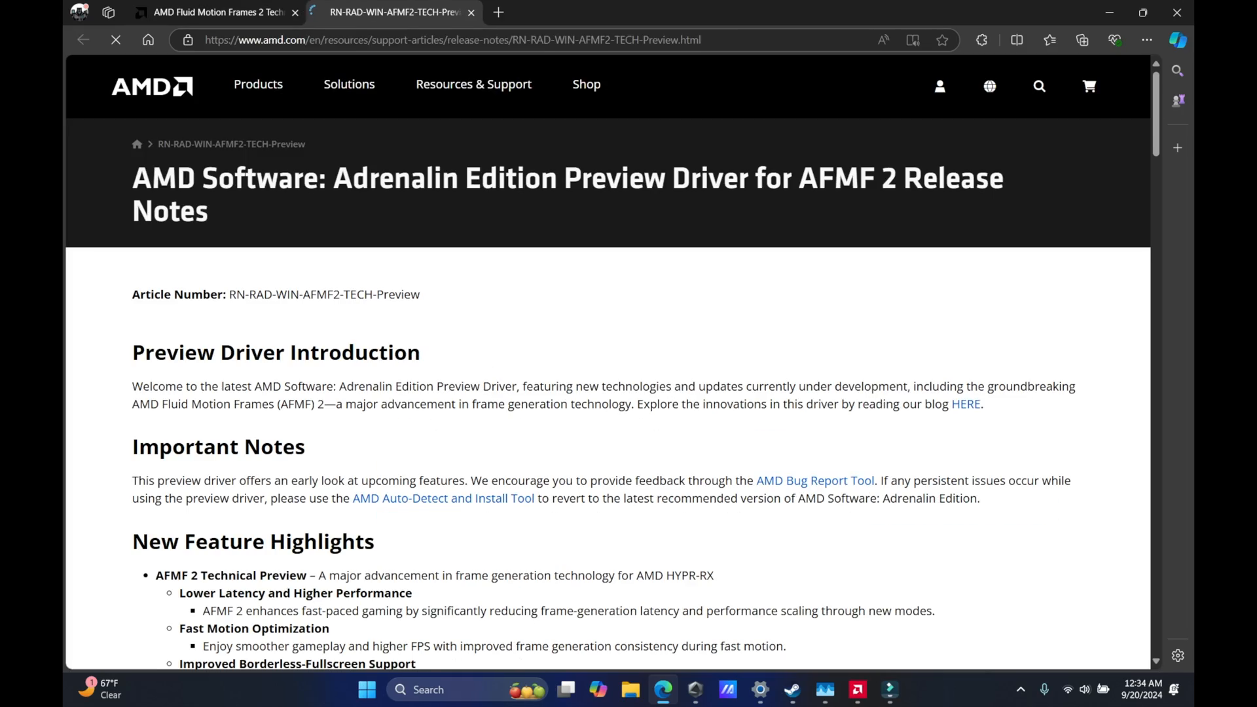
Scroll through the AFMF 2 preview driver release notes and close the AMD Software home window
{"action": "scroll", "scroll_direction": "down", "scroll_amount": 3}
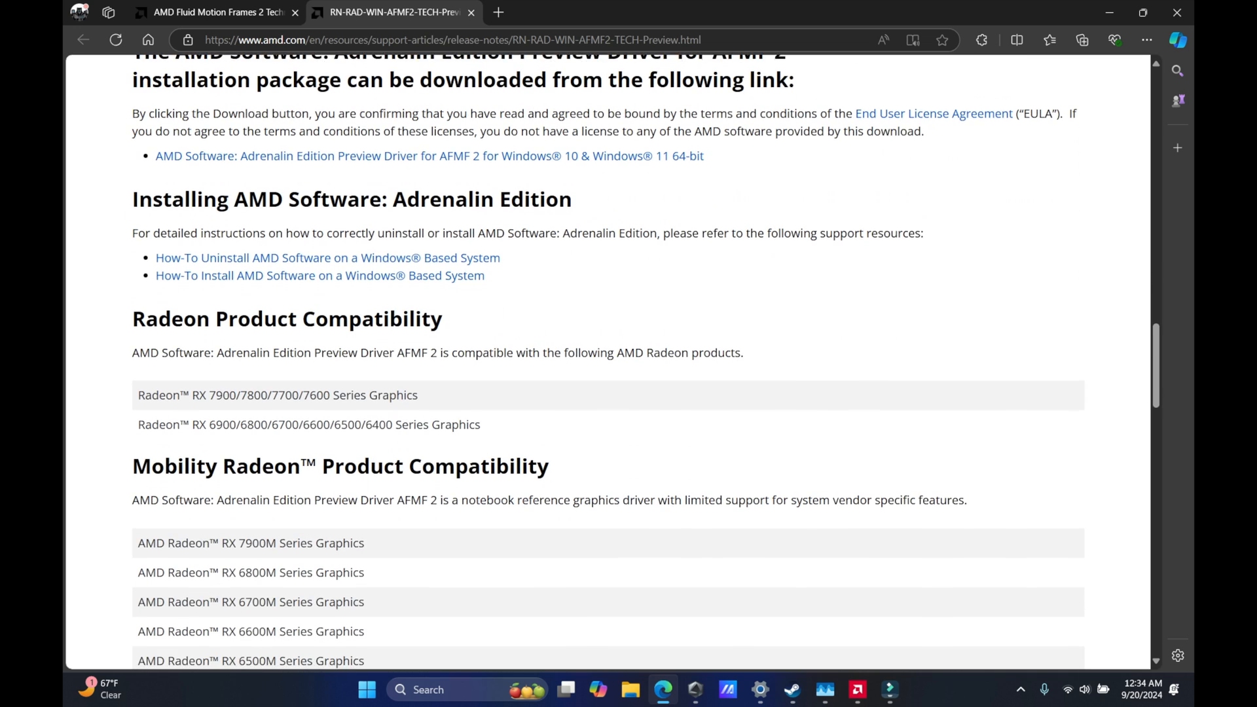
{"action": "scroll", "scroll_direction": "down", "scroll_amount": 3}
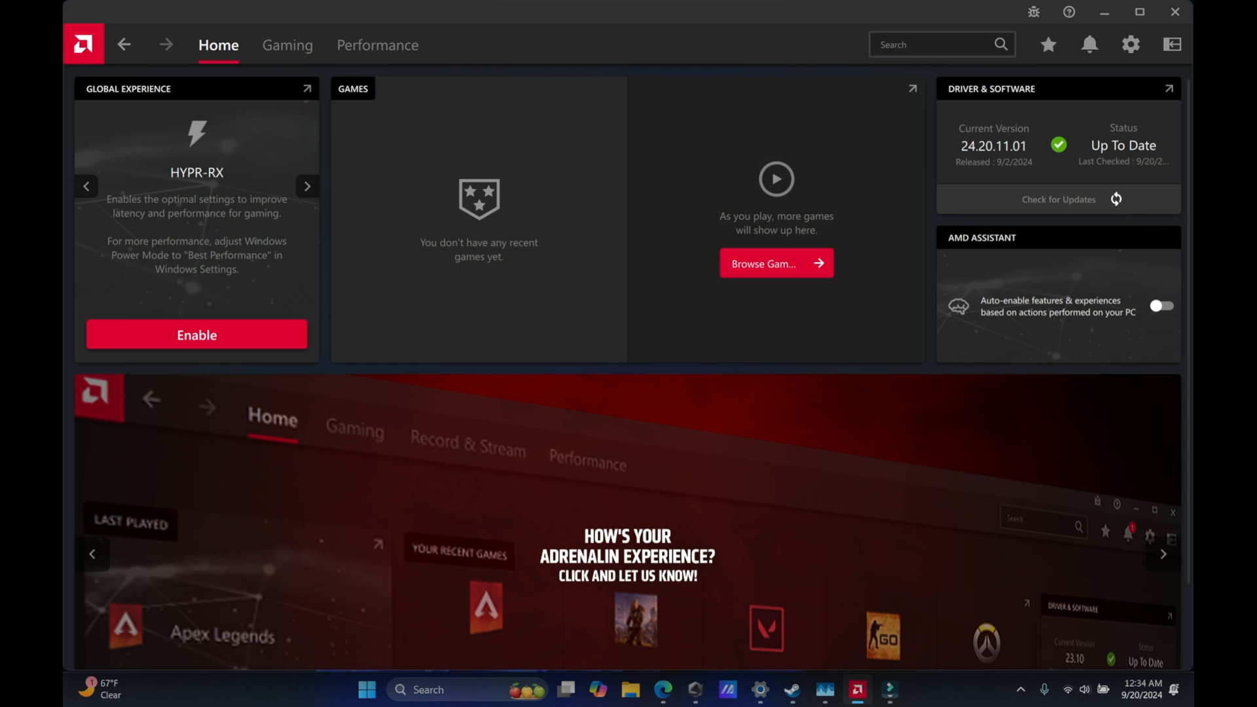
{"action": "left_click", "coordinate": [307, 186]}
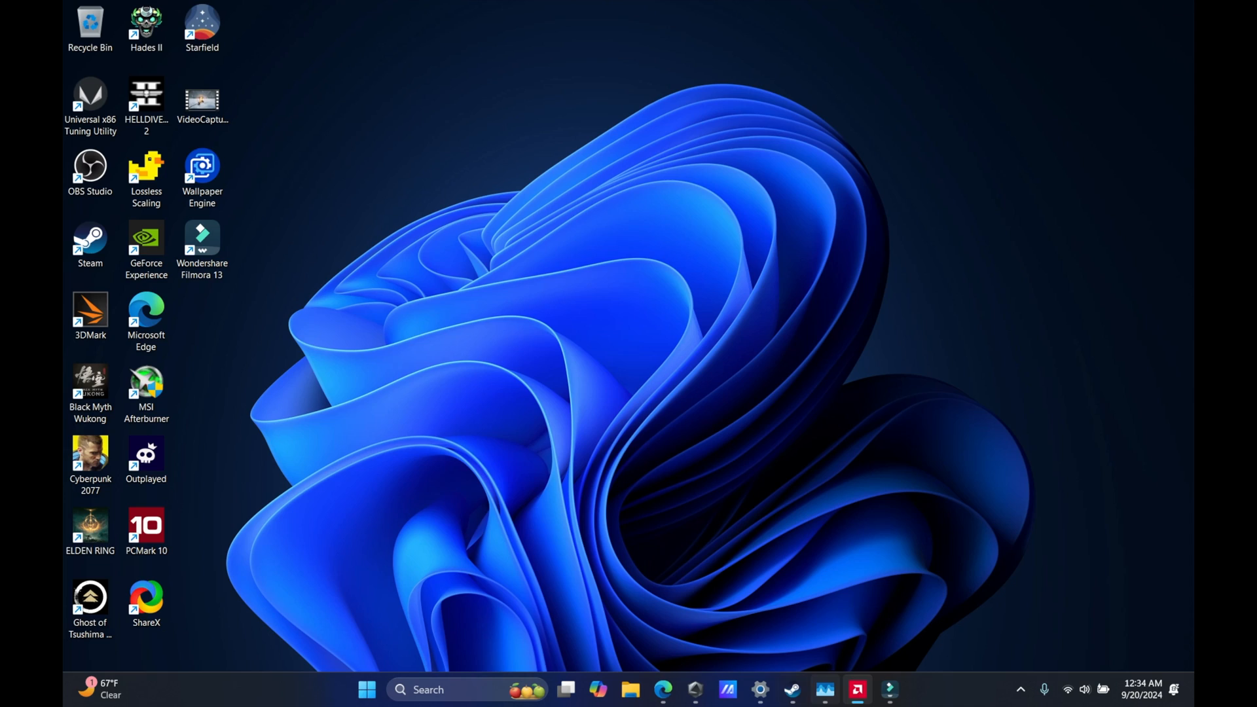
Restore Task Manager from the taskbar and show the Memory usage details
{"action": "left_click", "coordinate": [824, 690]}
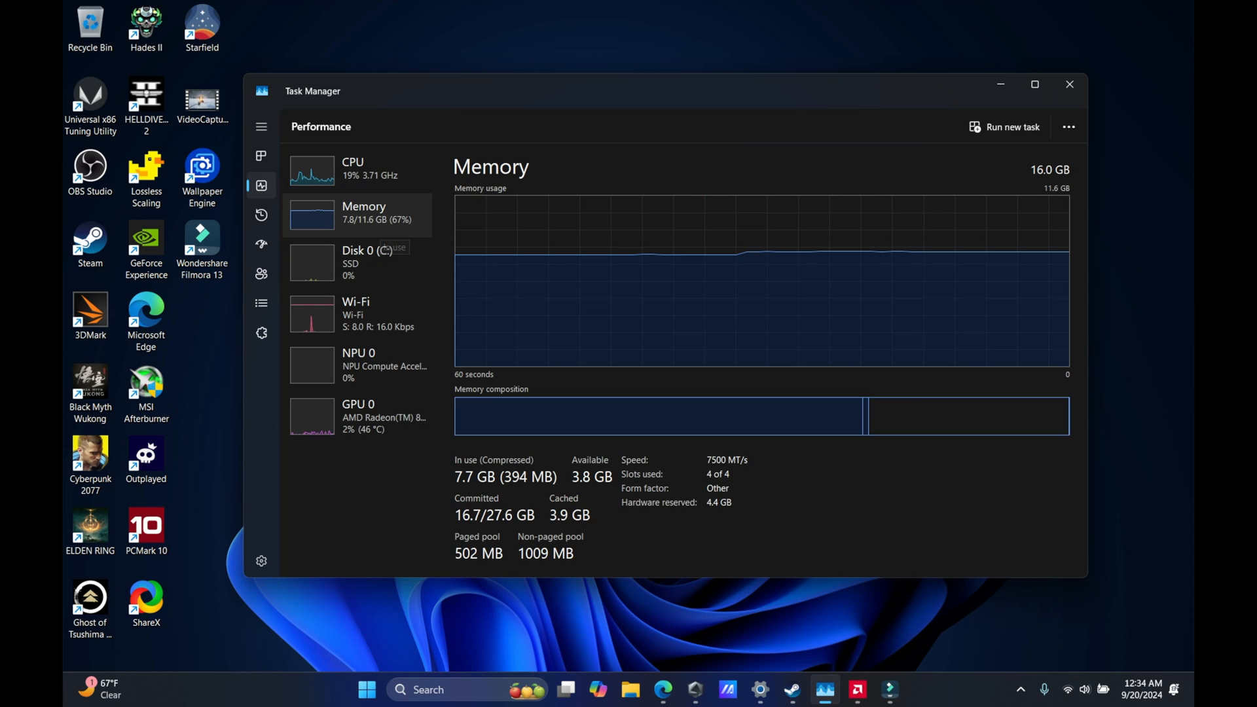
{"action": "left_click", "coordinate": [1069, 84]}
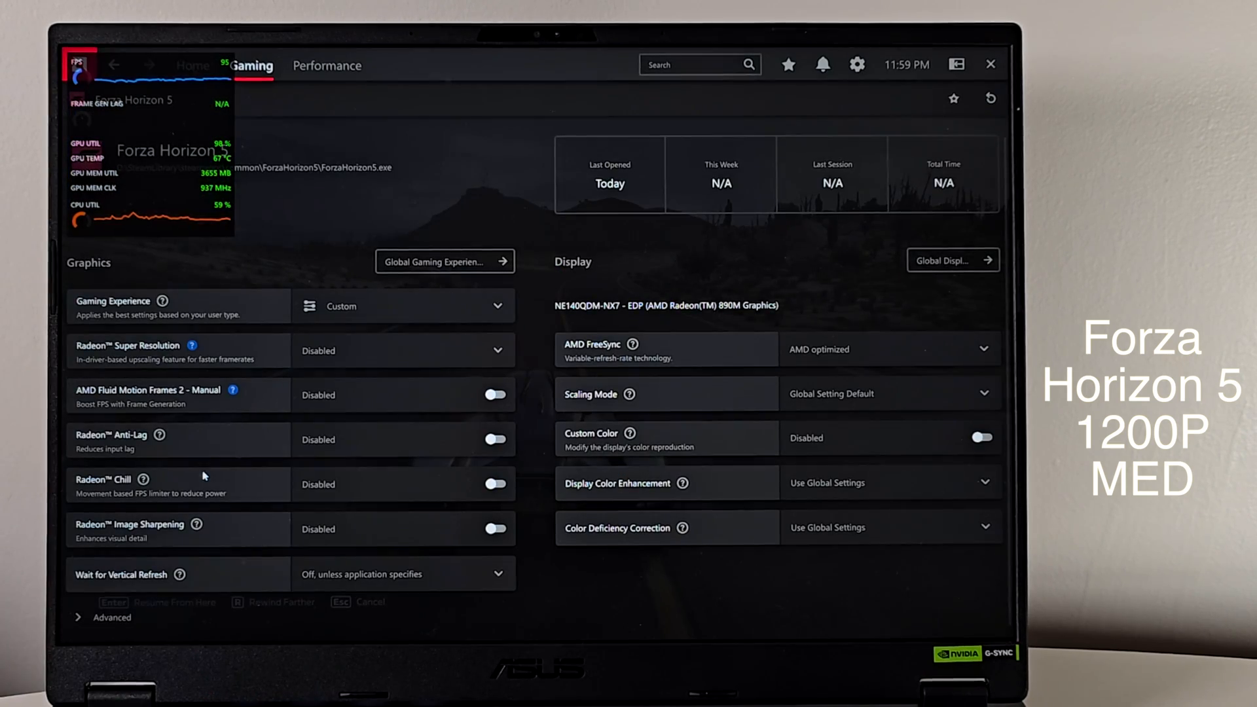
{"action": "mouse_move", "coordinate": [235, 390]}
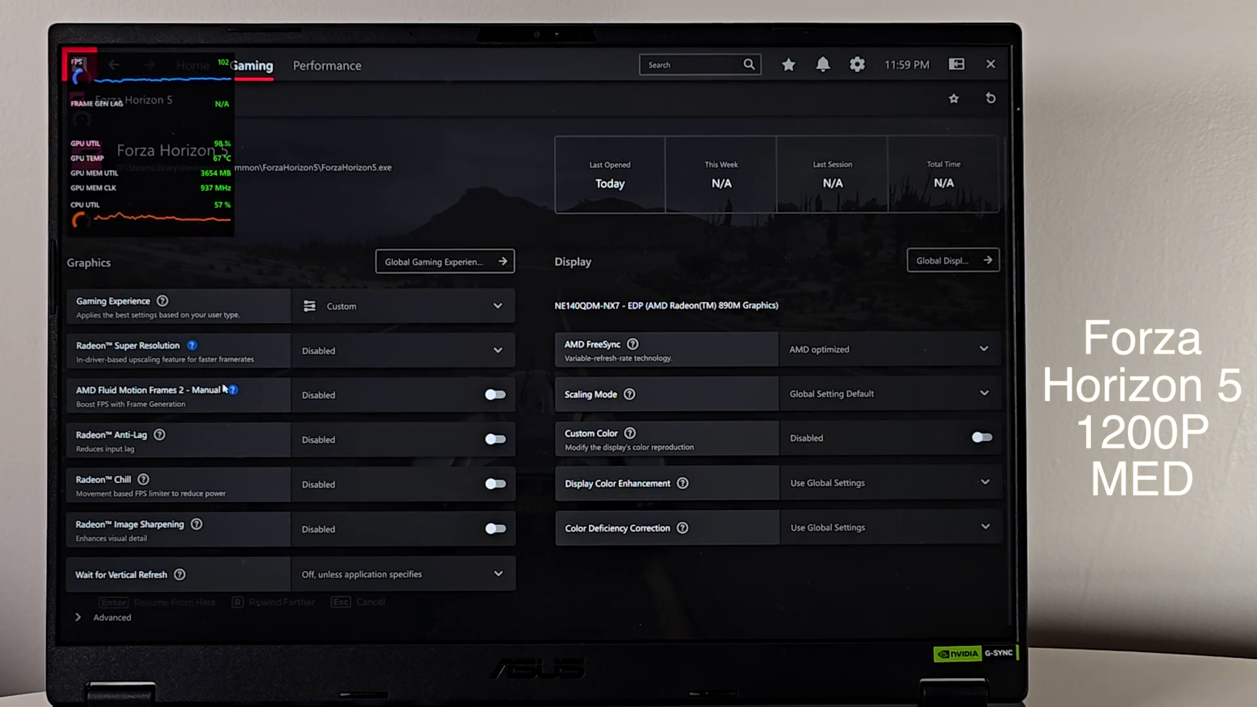
{"action": "mouse_move", "coordinate": [235, 392]}
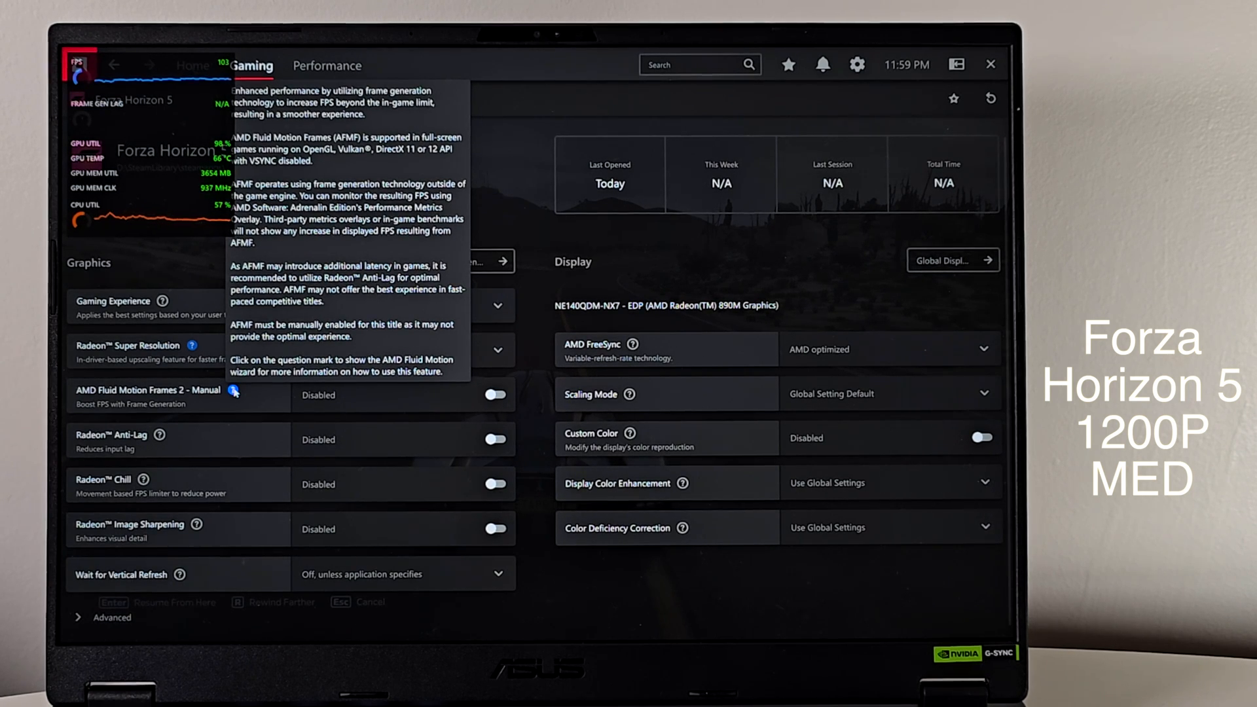
{"action": "mouse_move", "coordinate": [456, 408]}
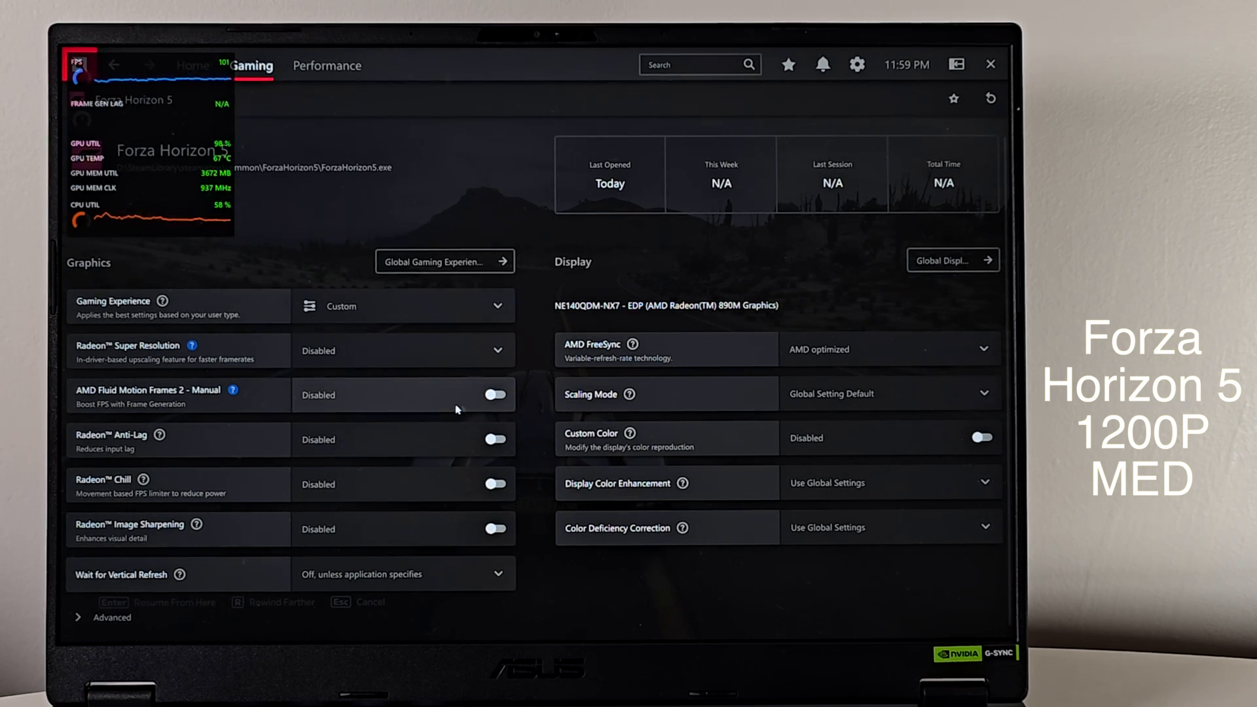
Switch on AFMF 2 for Forza Horizon 5 with Search Mode Standard and Performance Mode Performance
{"action": "left_click", "coordinate": [494, 394]}
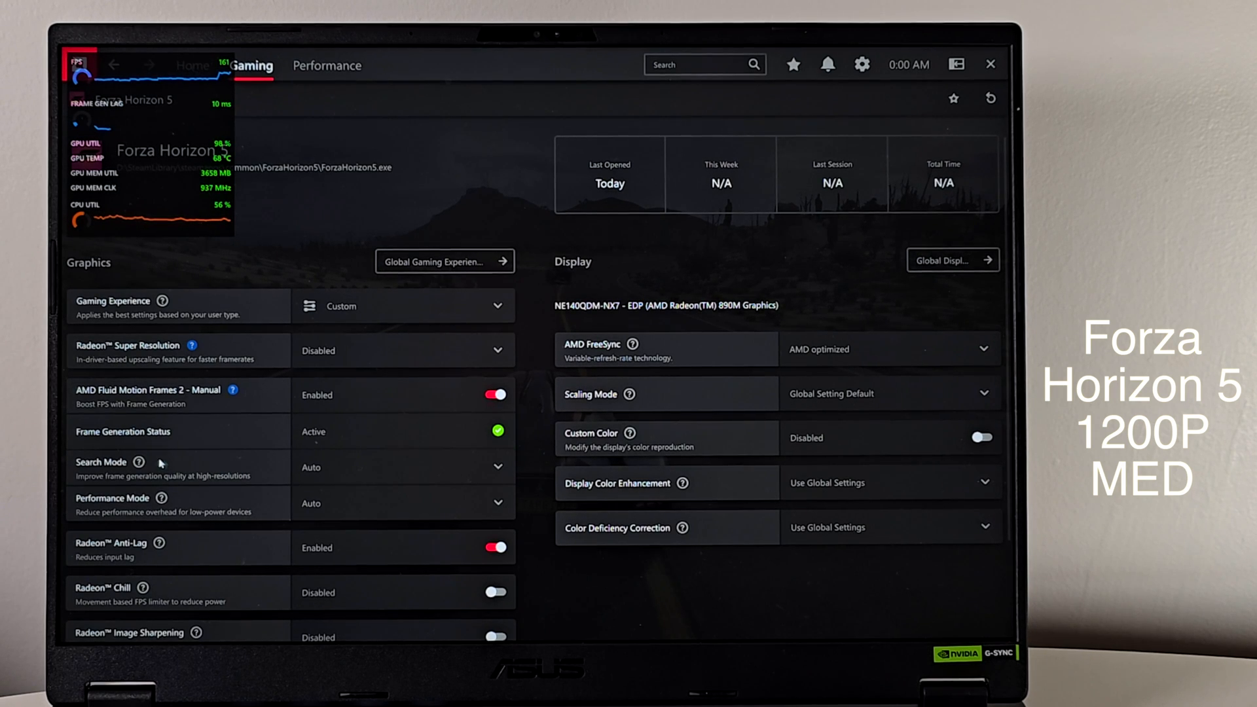
{"action": "mouse_move", "coordinate": [138, 463]}
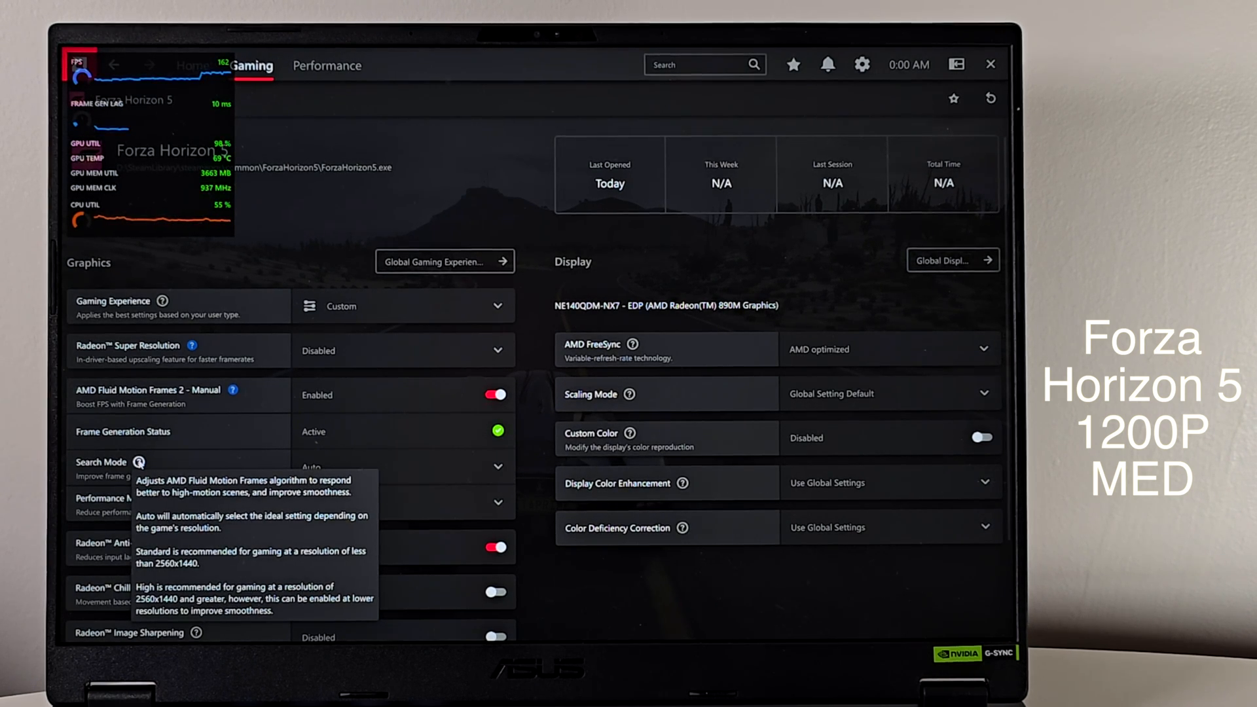
{"action": "mouse_move", "coordinate": [299, 458]}
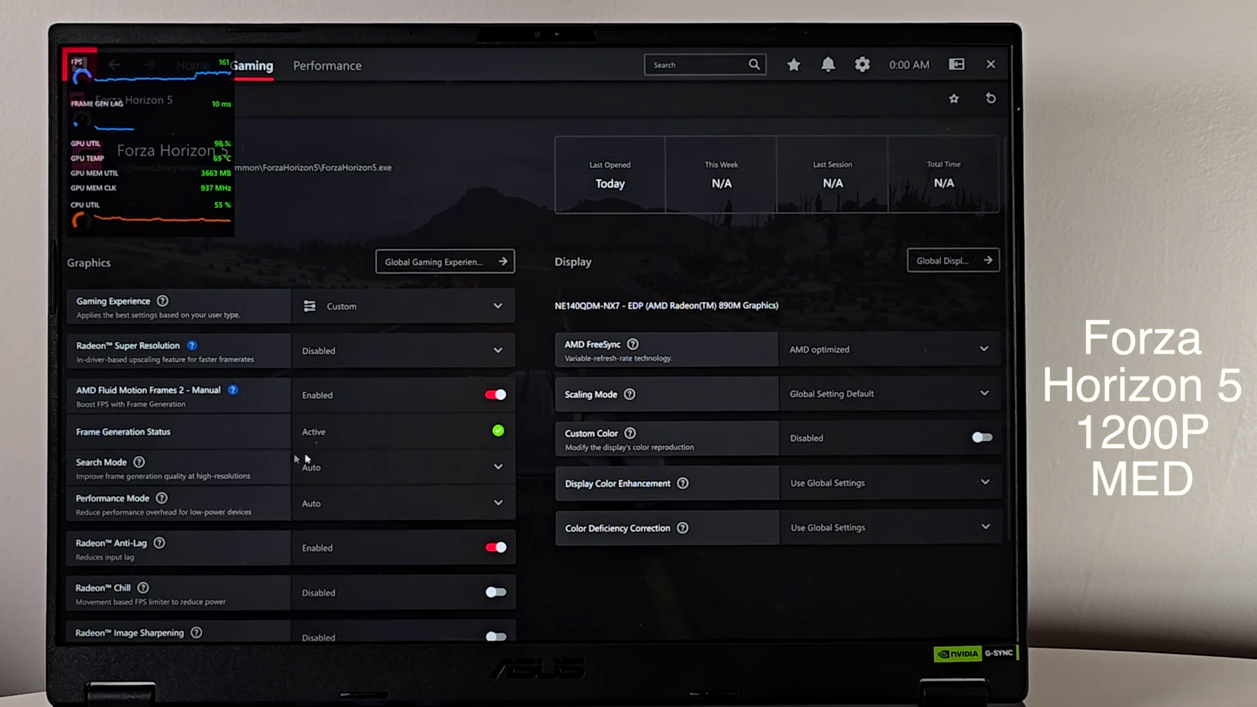
{"action": "left_click", "coordinate": [404, 503]}
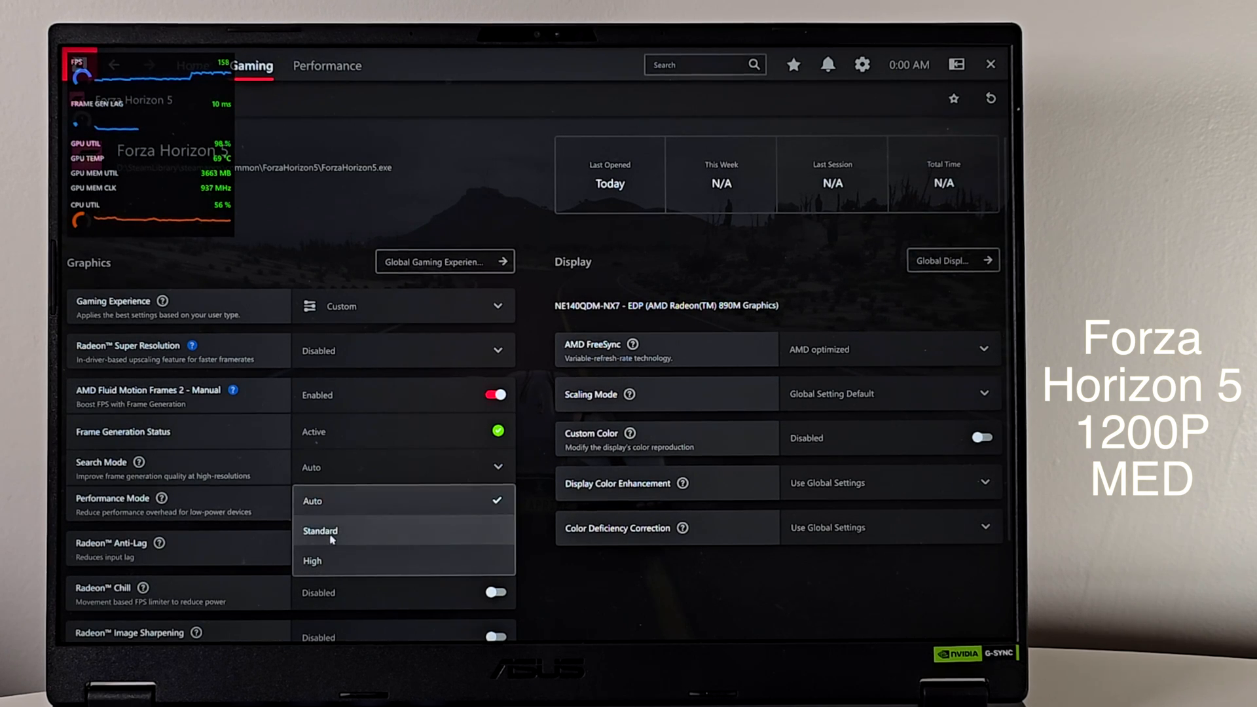
{"action": "left_click", "coordinate": [319, 530]}
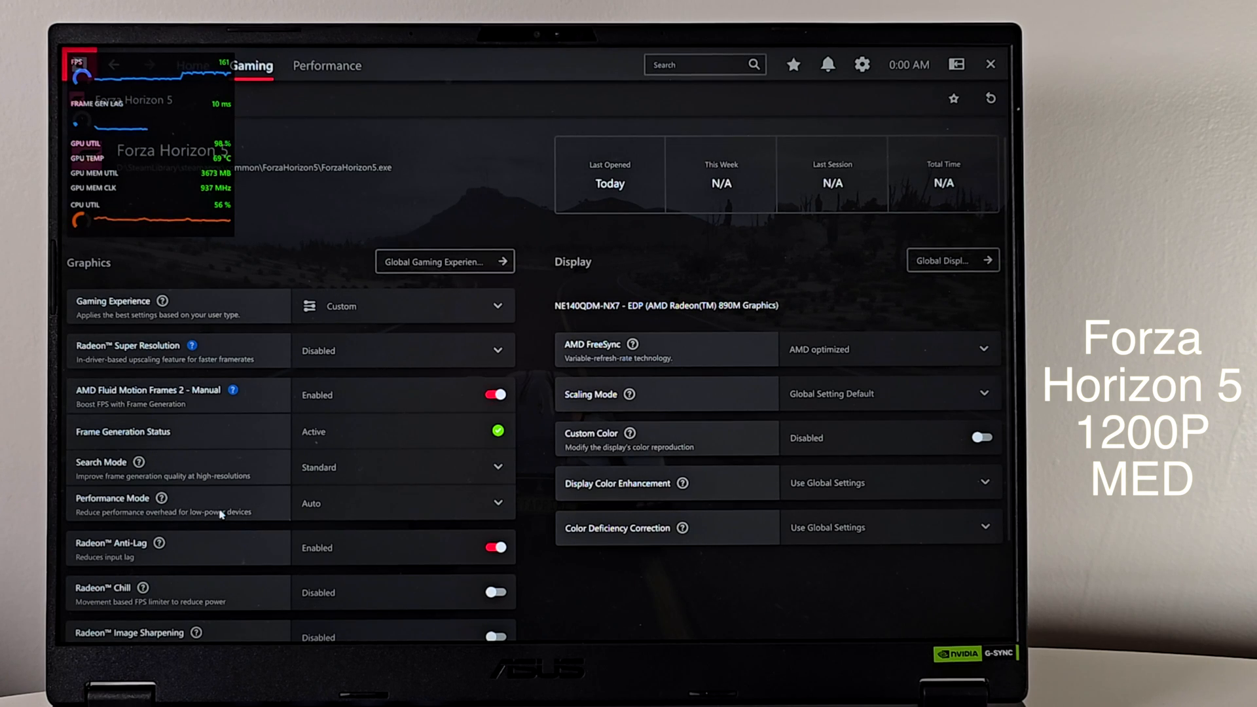
{"action": "left_click", "coordinate": [403, 503]}
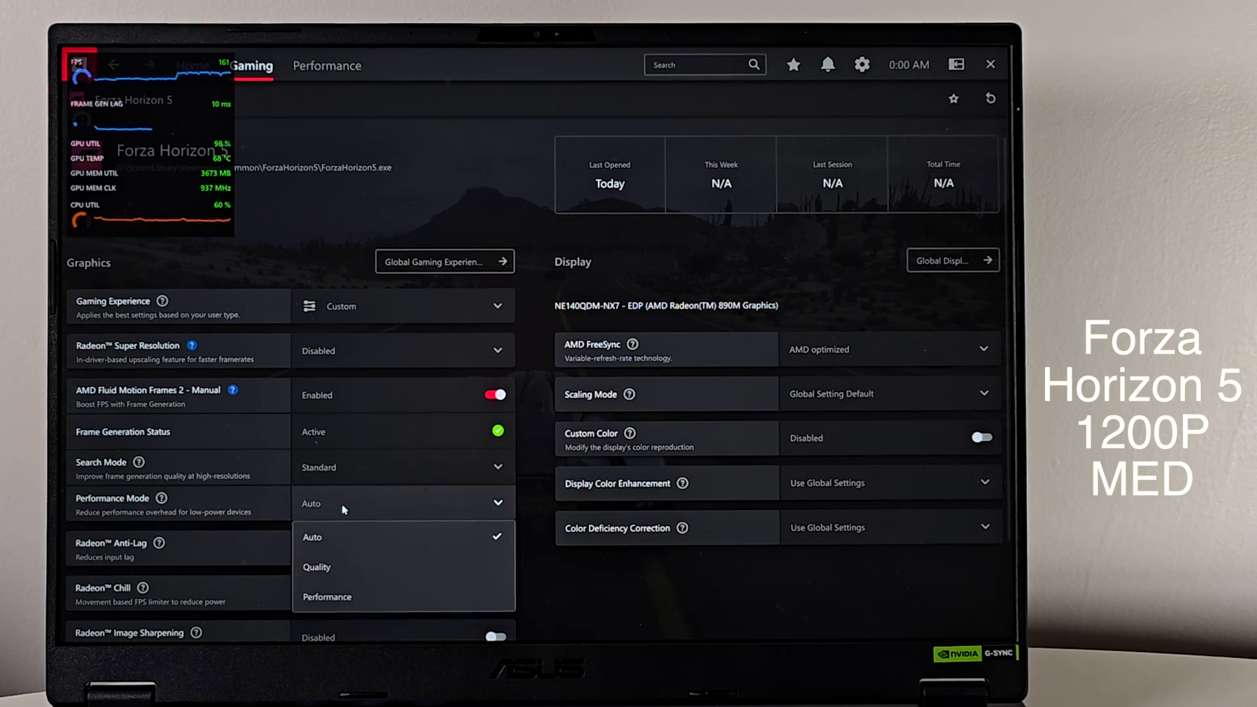
{"action": "left_click", "coordinate": [326, 597]}
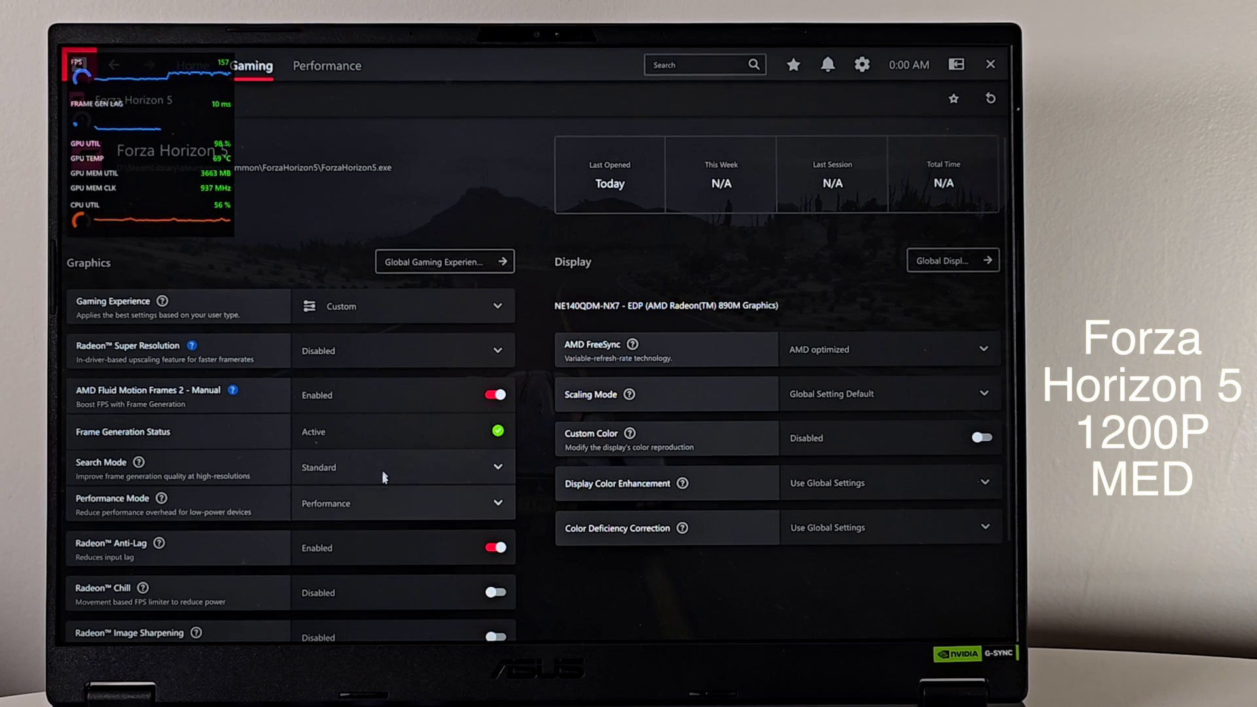
{"action": "mouse_move", "coordinate": [385, 427]}
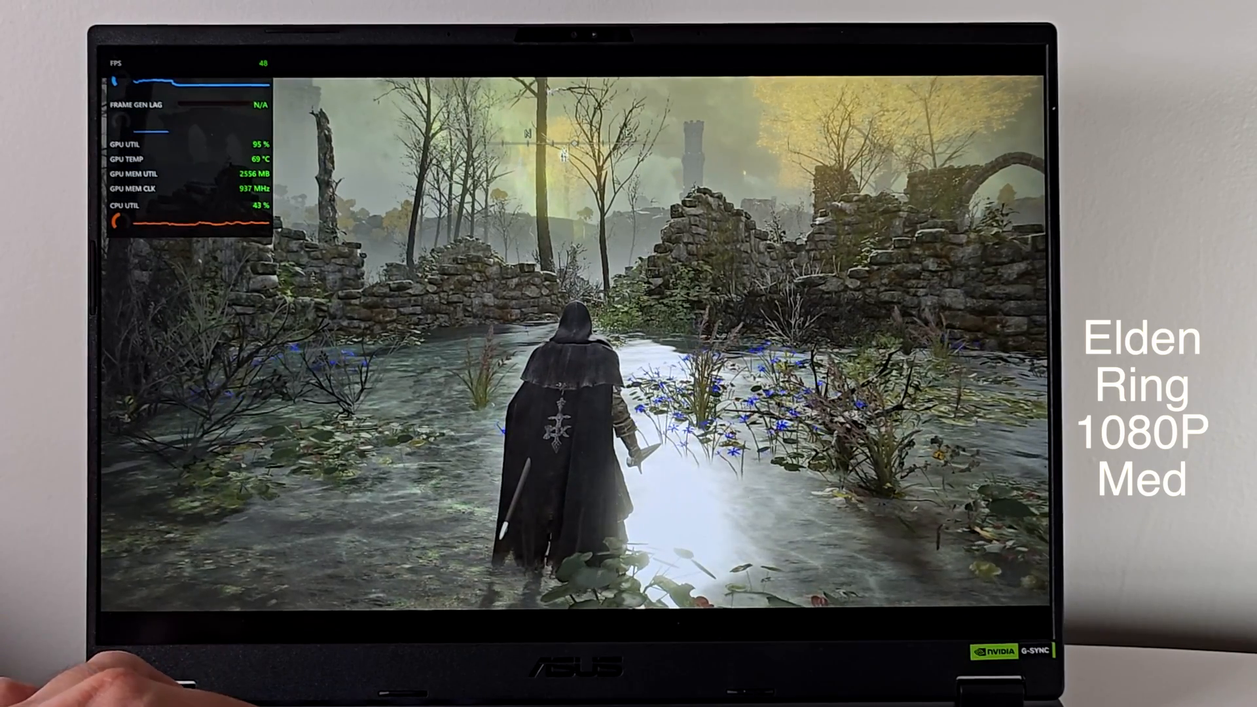
Summon the Adrenalin overlay with Alt+R and switch on AFMF 2 for ELDEN RING
{"action": "key", "text": "alt+r"}
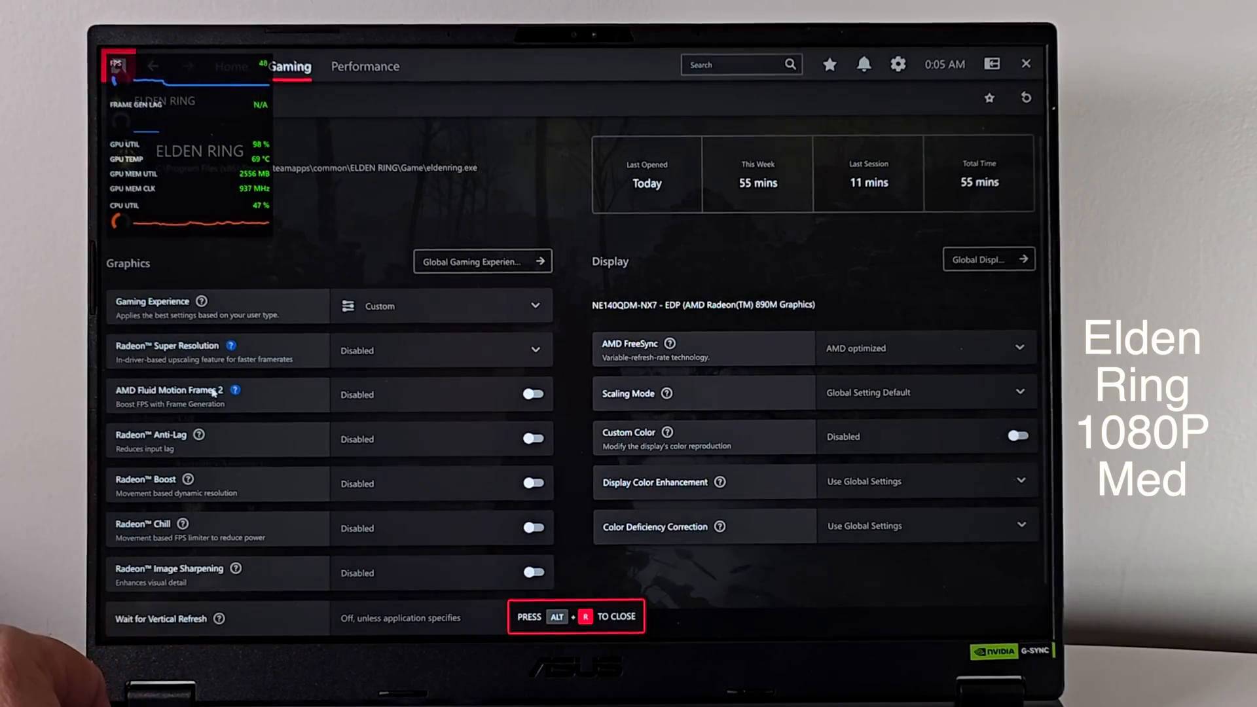
{"action": "left_click", "coordinate": [533, 394]}
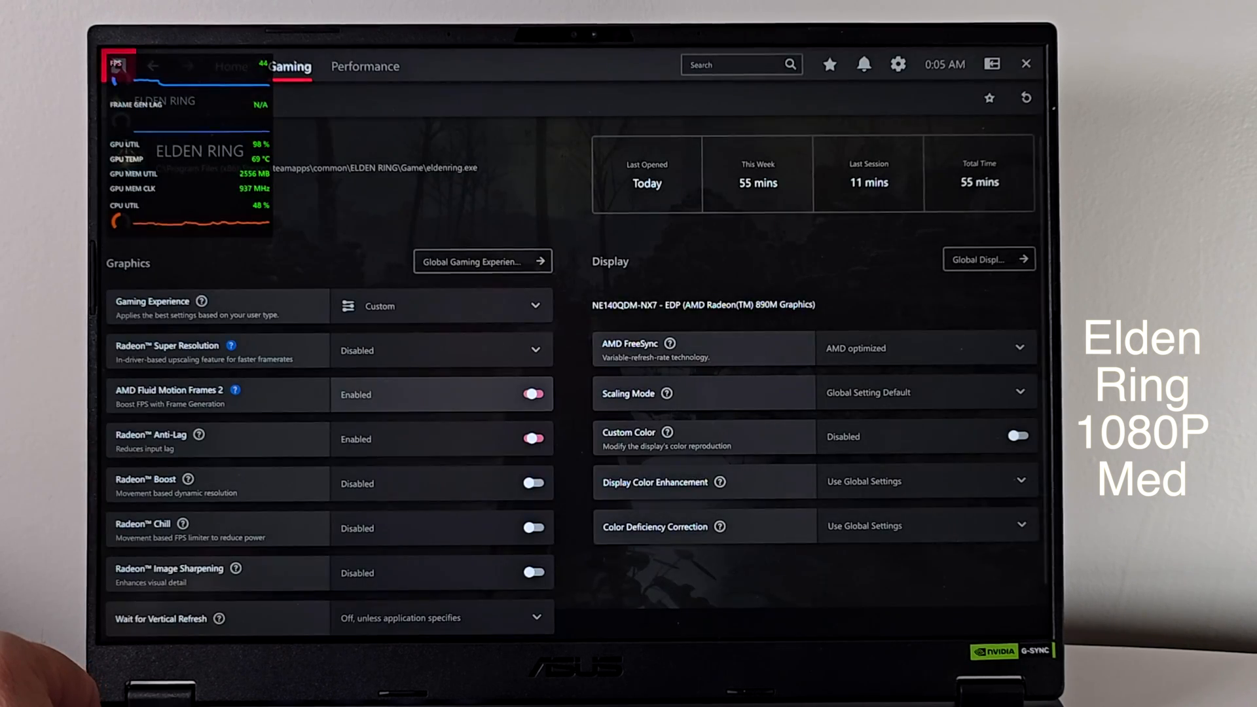
{"action": "left_click", "coordinate": [533, 395]}
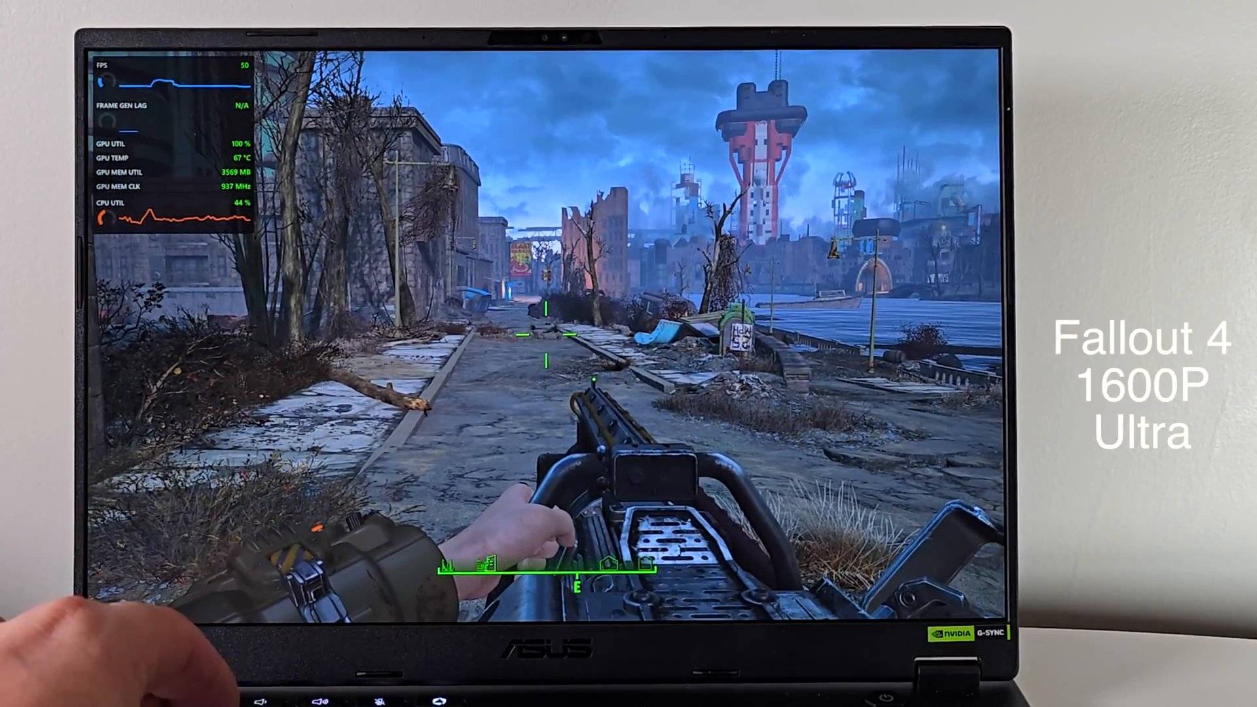
Summon the Adrenalin overlay with Alt+R and switch on AFMF 2 for Fallout 4
{"action": "key", "text": "alt+r"}
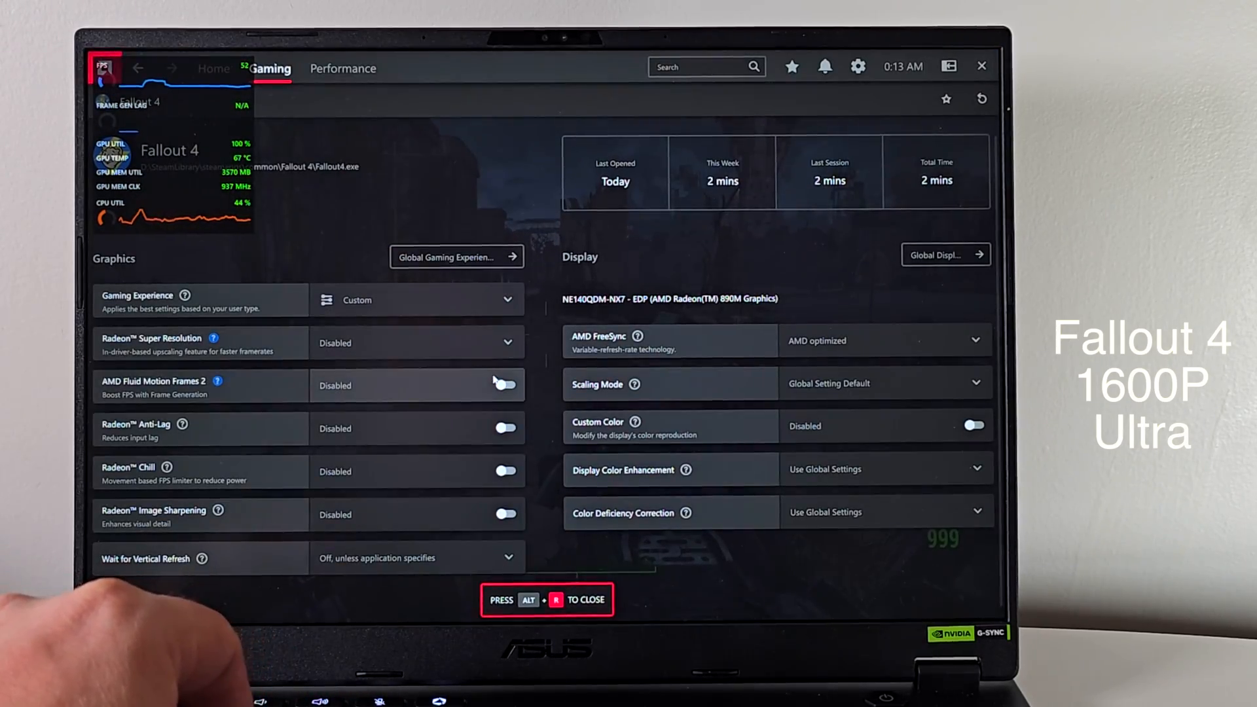
{"action": "left_click", "coordinate": [506, 385]}
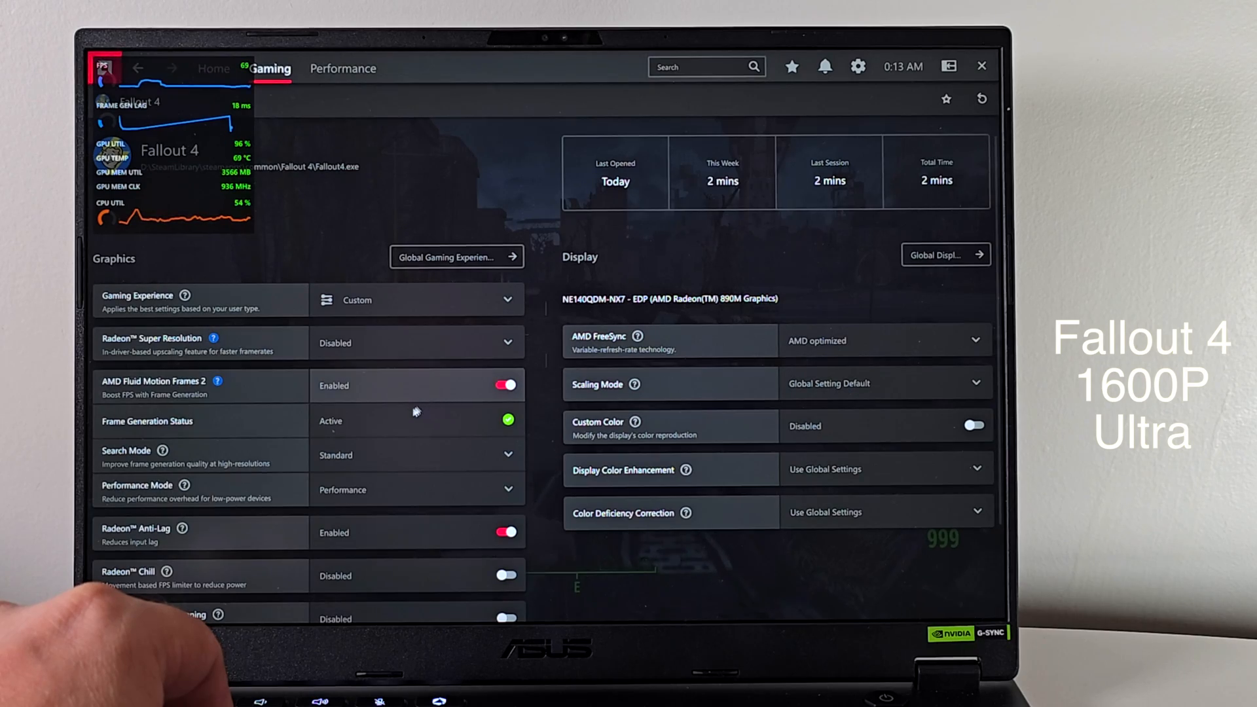